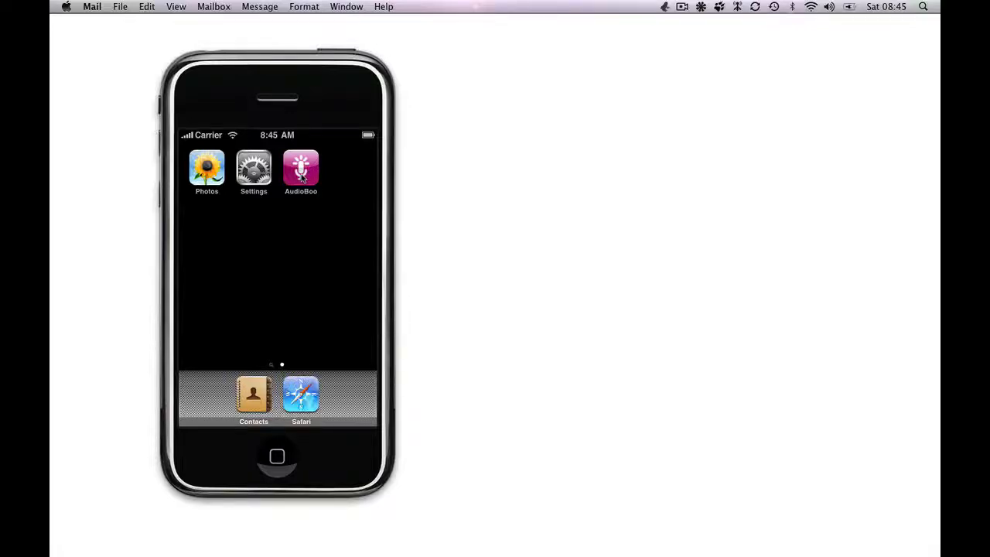
Launch AudioBoo from the simulator home screen to reach the Featured Boos feed.
{"action": "left_click", "coordinate": [301, 168]}
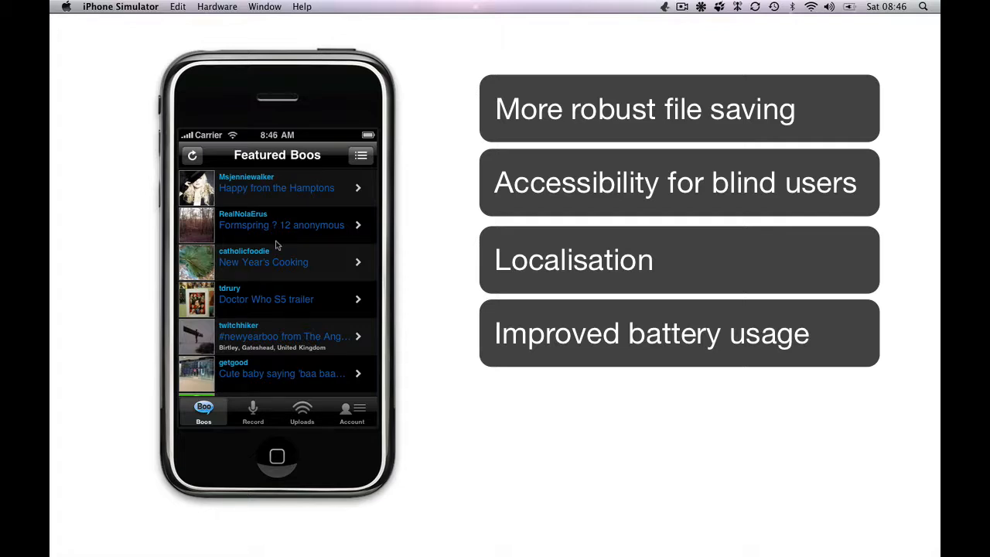
{"action": "scroll", "scroll_direction": "down", "scroll_amount": 3}
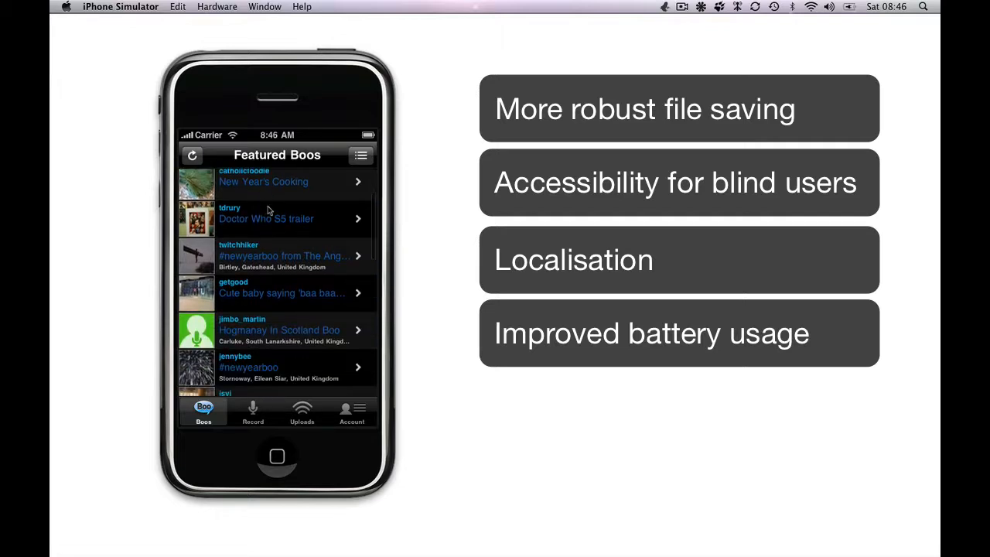
{"action": "scroll", "scroll_direction": "down", "scroll_amount": 3}
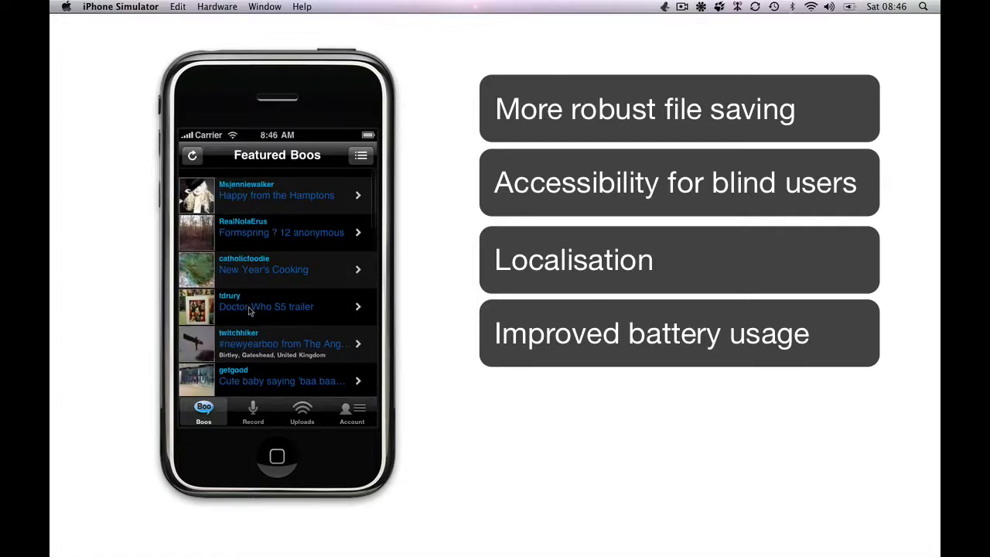
{"action": "scroll", "scroll_direction": "down", "scroll_amount": 3}
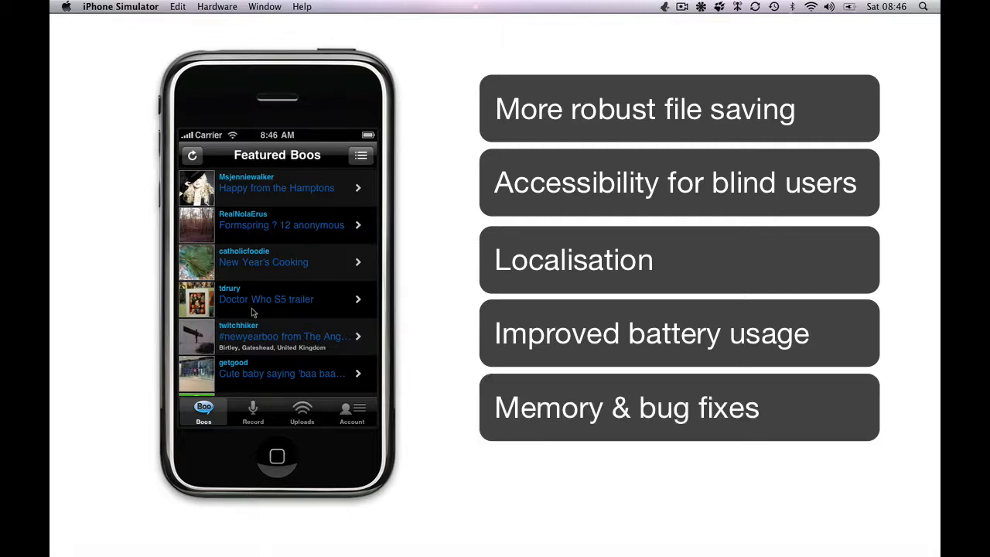
{"action": "scroll", "scroll_direction": "down", "scroll_amount": 3}
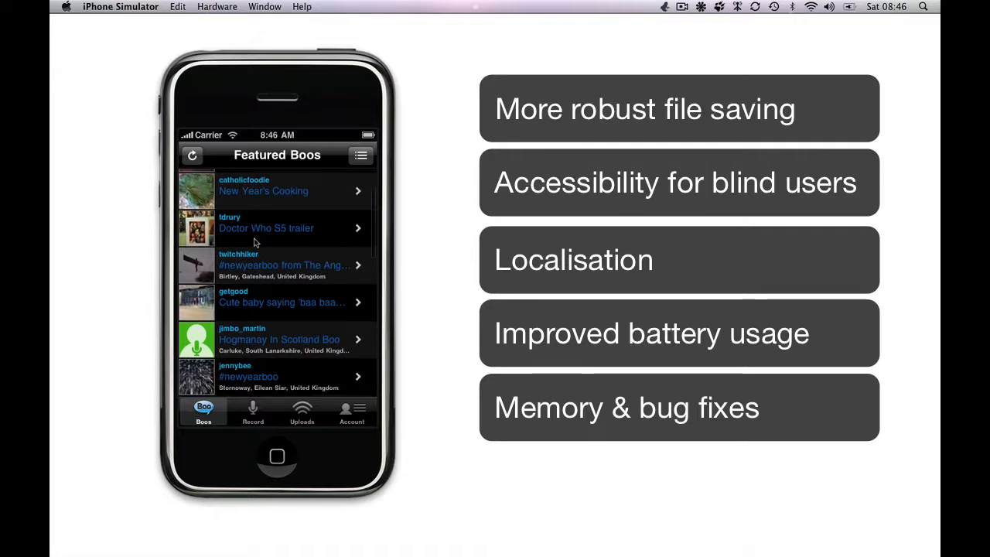
{"action": "scroll", "scroll_direction": "down", "scroll_amount": 3}
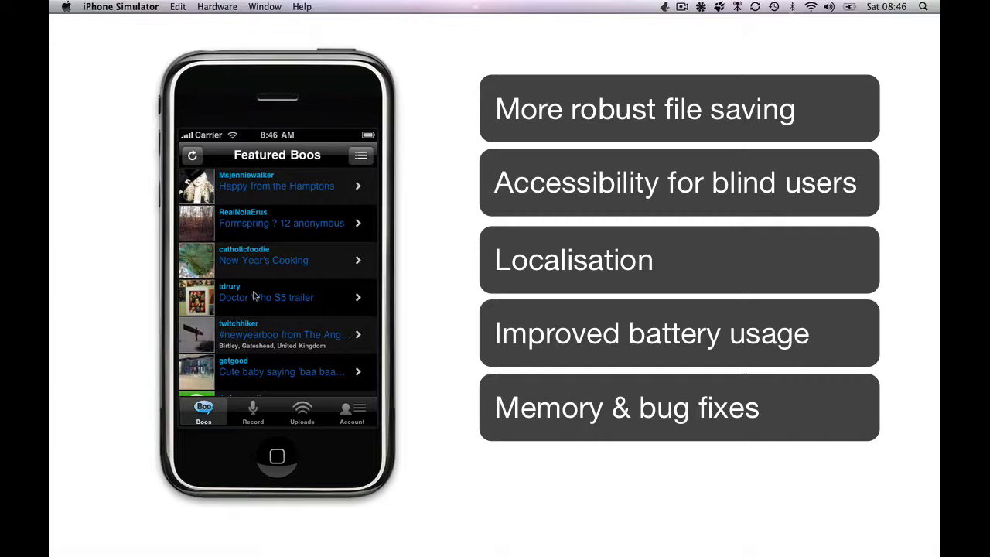
{"action": "mouse_move", "coordinate": [319, 201]}
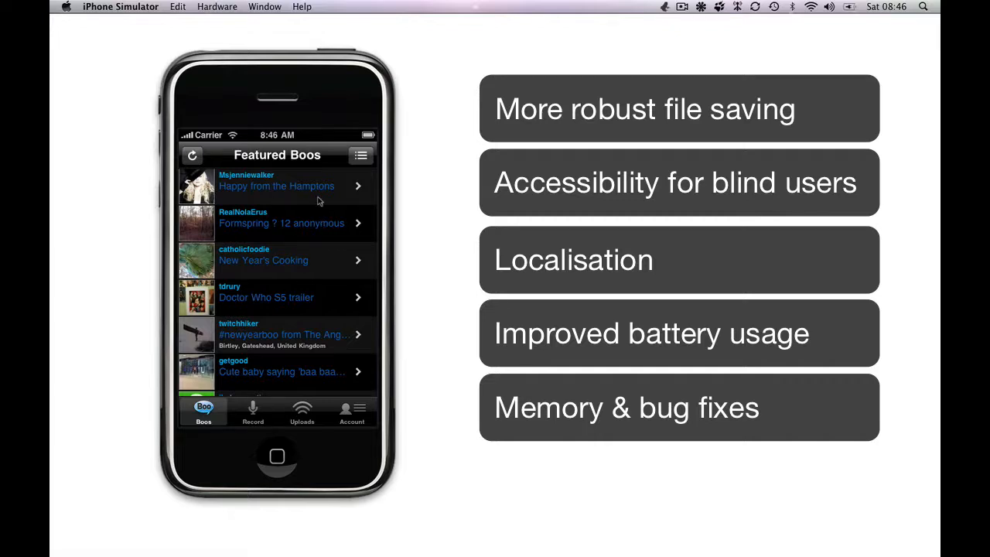
{"action": "scroll", "scroll_direction": "down", "scroll_amount": 3}
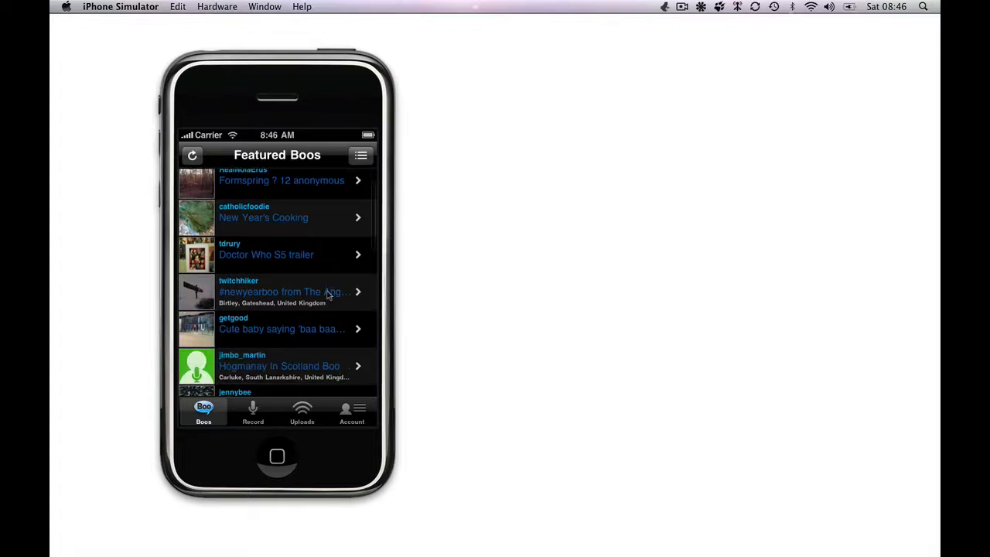
{"action": "left_click", "coordinate": [284, 291]}
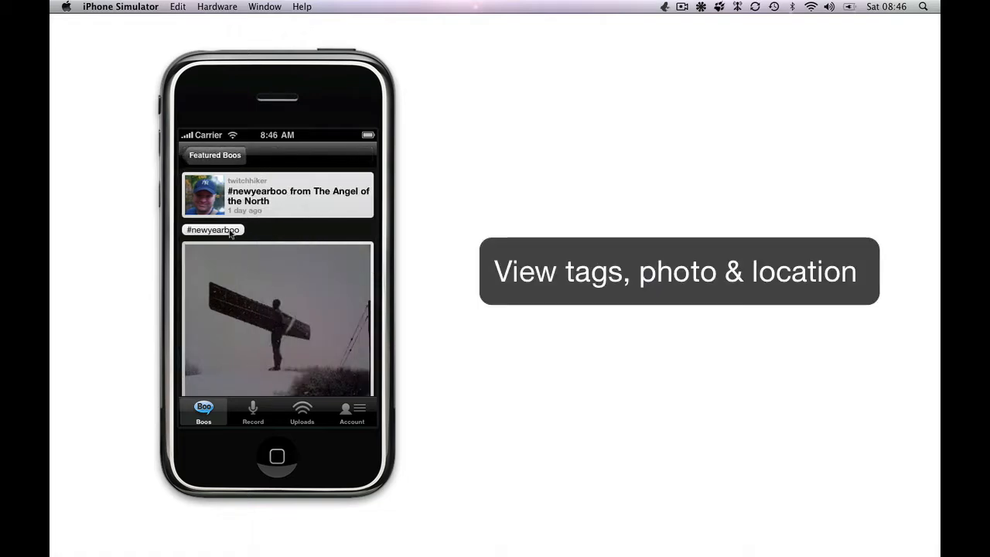
{"action": "mouse_move", "coordinate": [240, 341]}
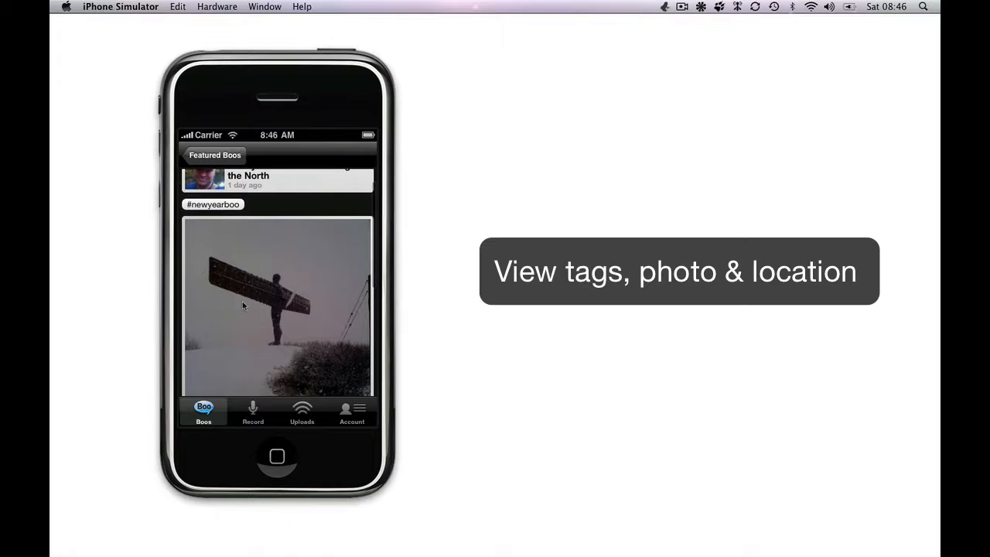
{"action": "scroll", "scroll_direction": "down", "scroll_amount": 3}
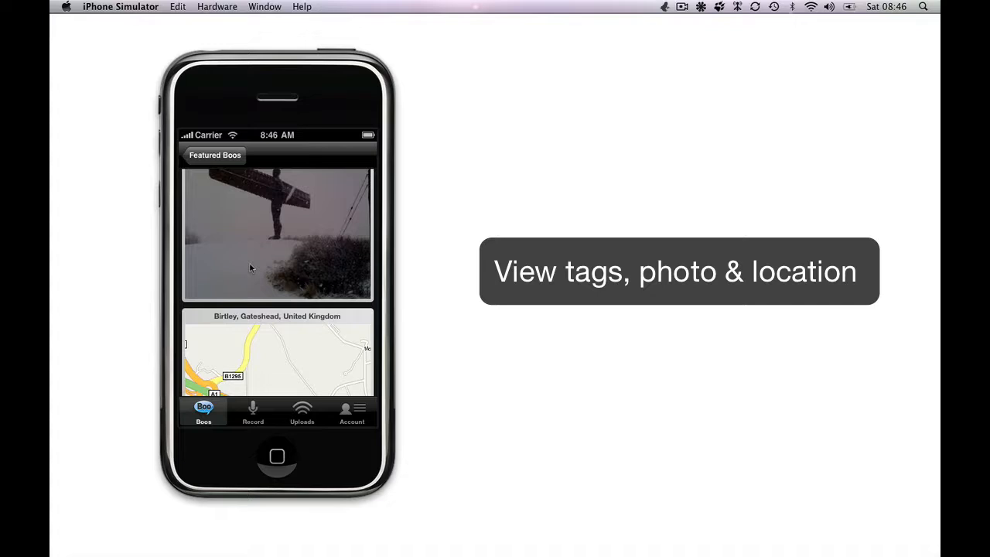
{"action": "scroll", "scroll_direction": "down", "scroll_amount": 3}
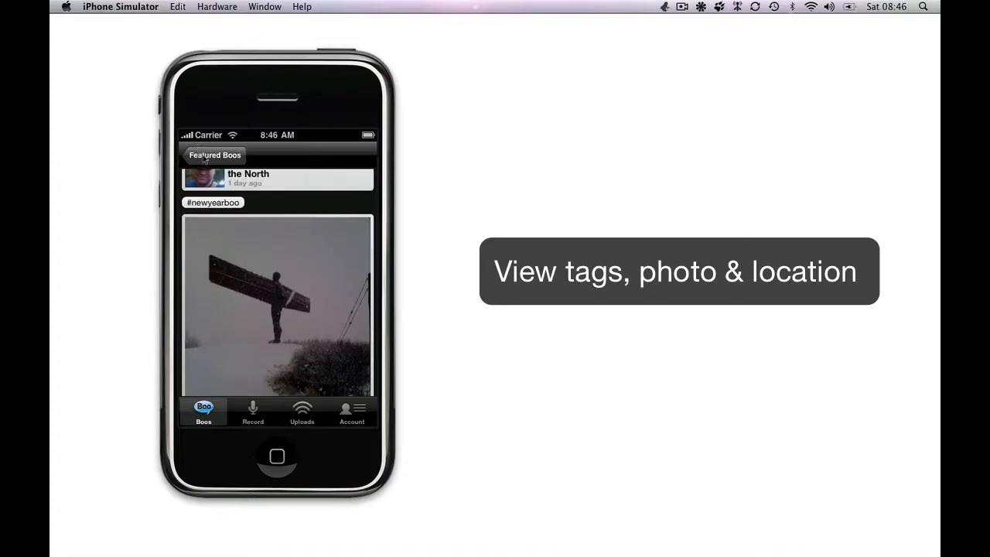
{"action": "left_click", "coordinate": [361, 155]}
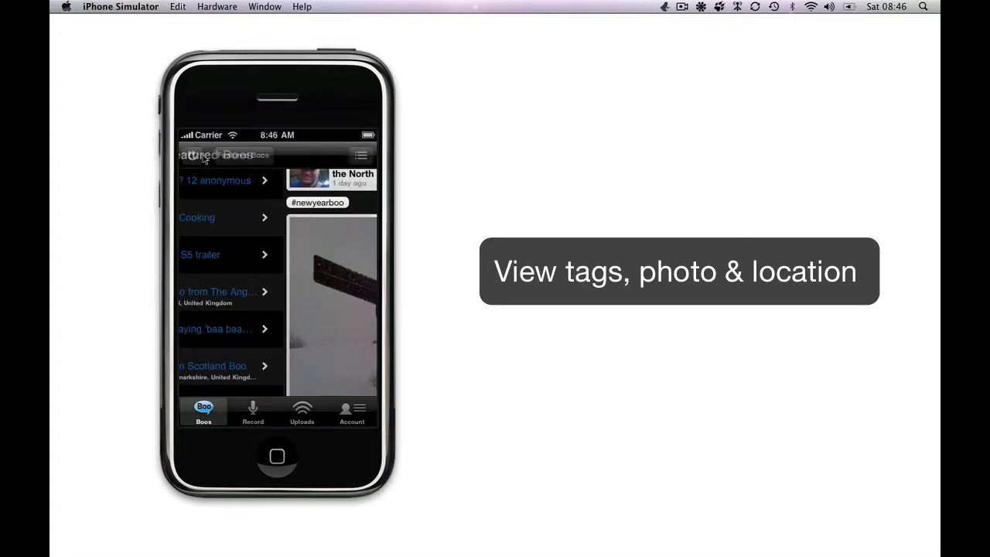
Switch the feed list from Featured Boos to Recent Boos.
{"action": "left_click", "coordinate": [361, 155]}
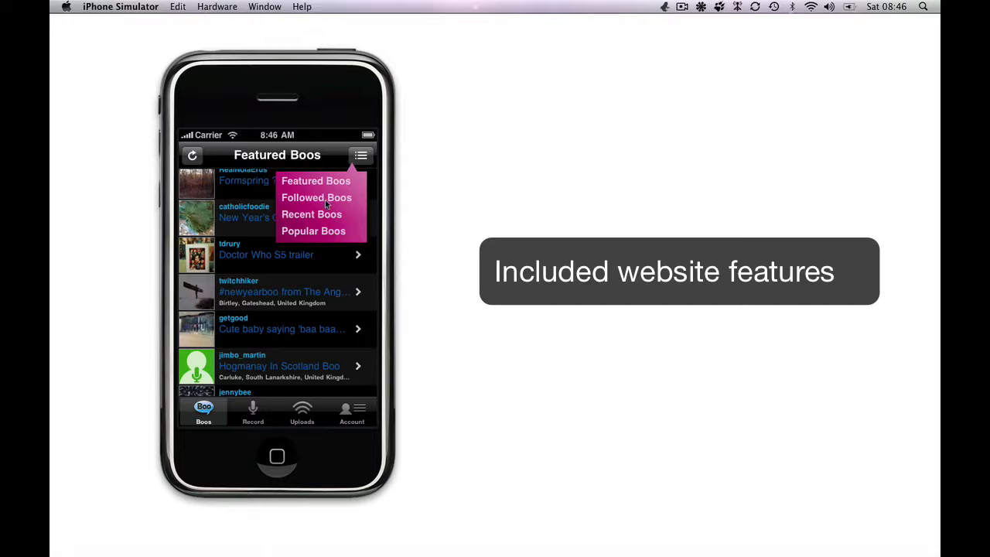
{"action": "left_click", "coordinate": [311, 215]}
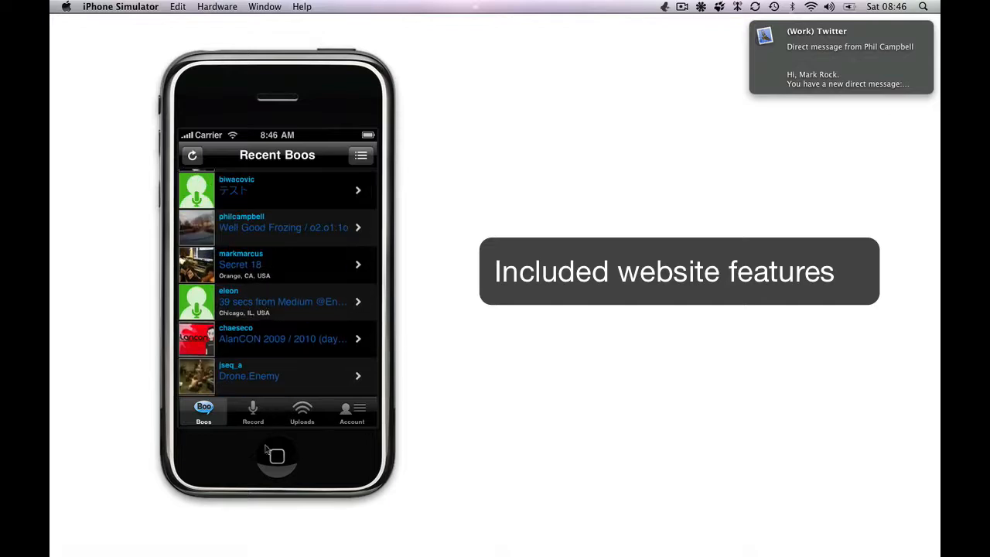
View the Account settings, then the Uploads tab showing no queued boos.
{"action": "left_click", "coordinate": [352, 412]}
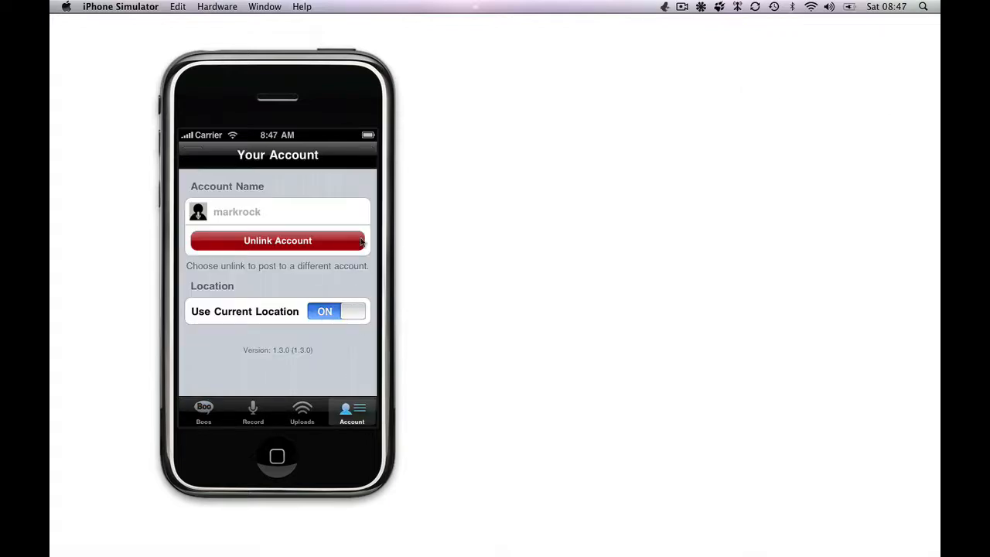
{"action": "mouse_move", "coordinate": [176, 373]}
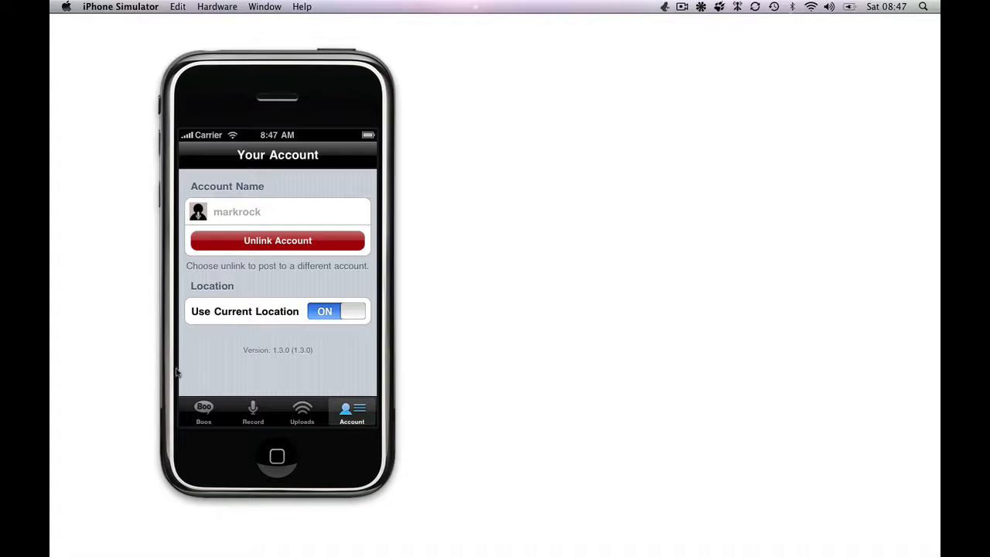
{"action": "mouse_move", "coordinate": [309, 424]}
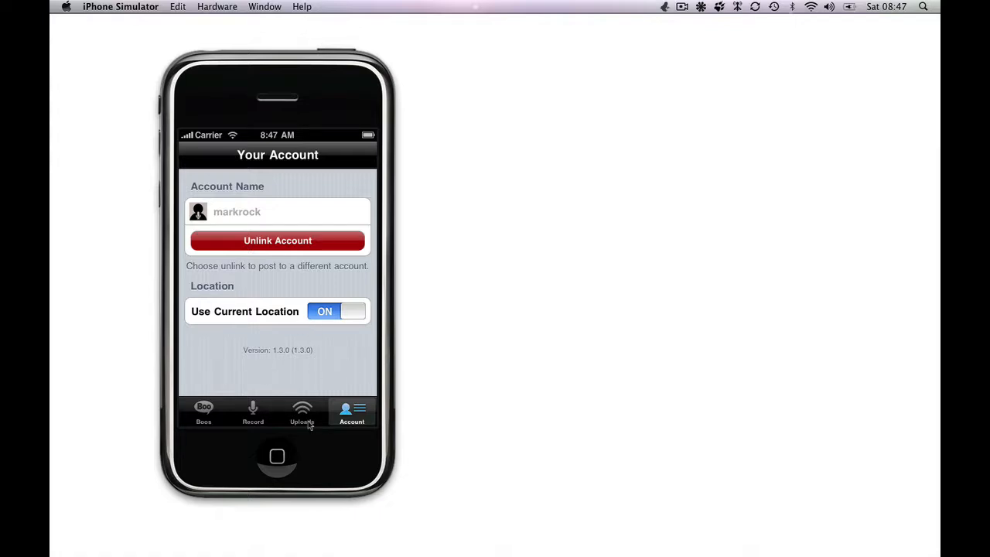
{"action": "left_click", "coordinate": [302, 411]}
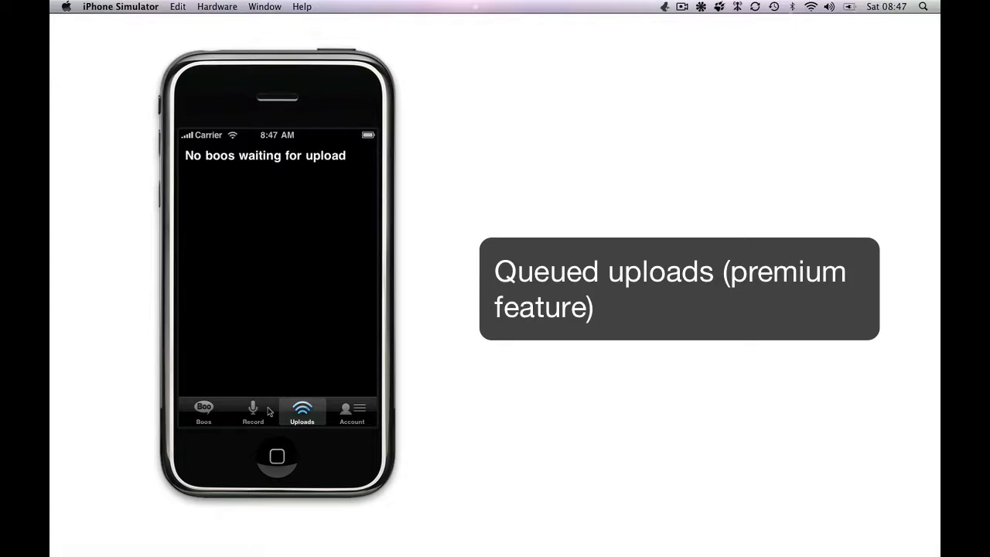
Publish the recorded boo from the Record tab to reach the Save + Upload form.
{"action": "left_click", "coordinate": [253, 412]}
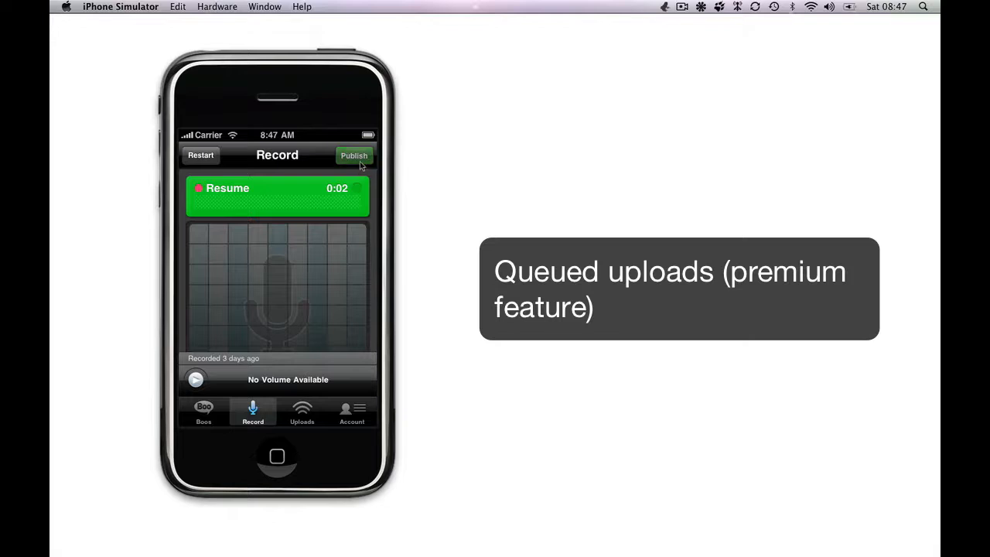
{"action": "left_click", "coordinate": [353, 156]}
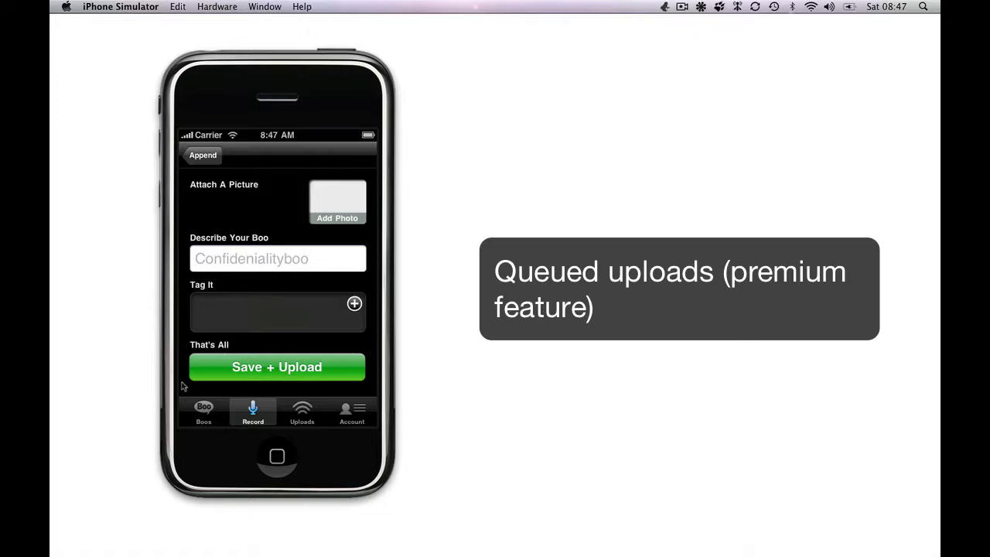
{"action": "mouse_move", "coordinate": [371, 369]}
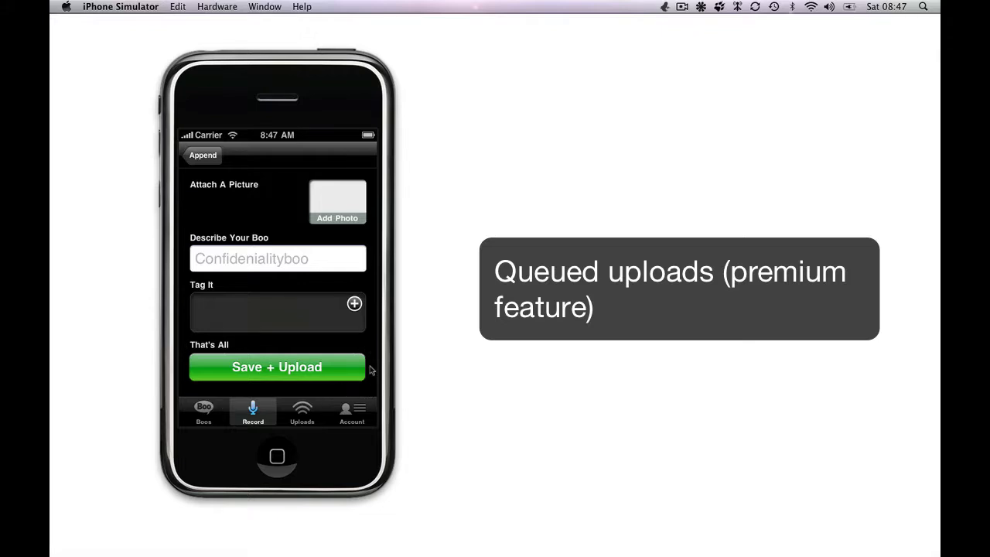
{"action": "mouse_move", "coordinate": [184, 332]}
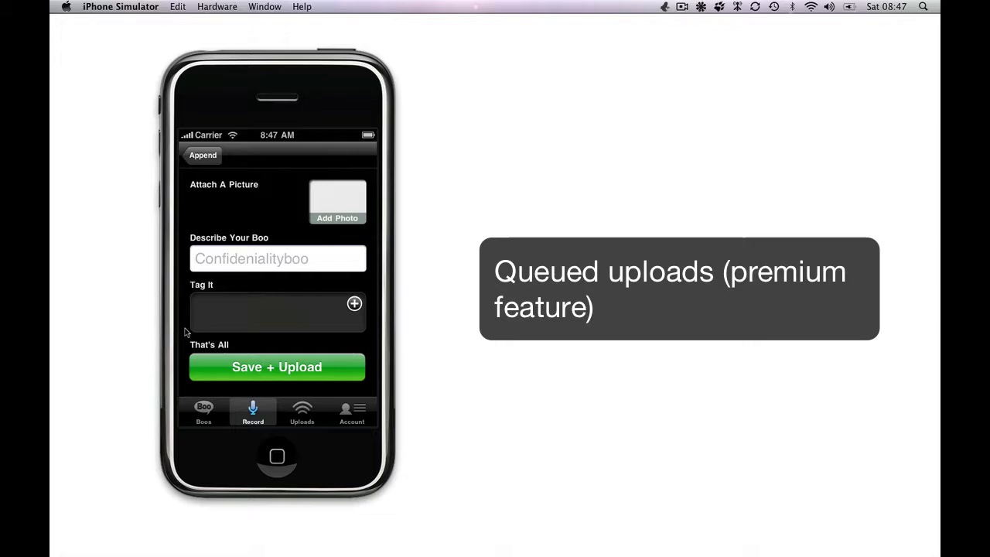
{"action": "mouse_move", "coordinate": [185, 410]}
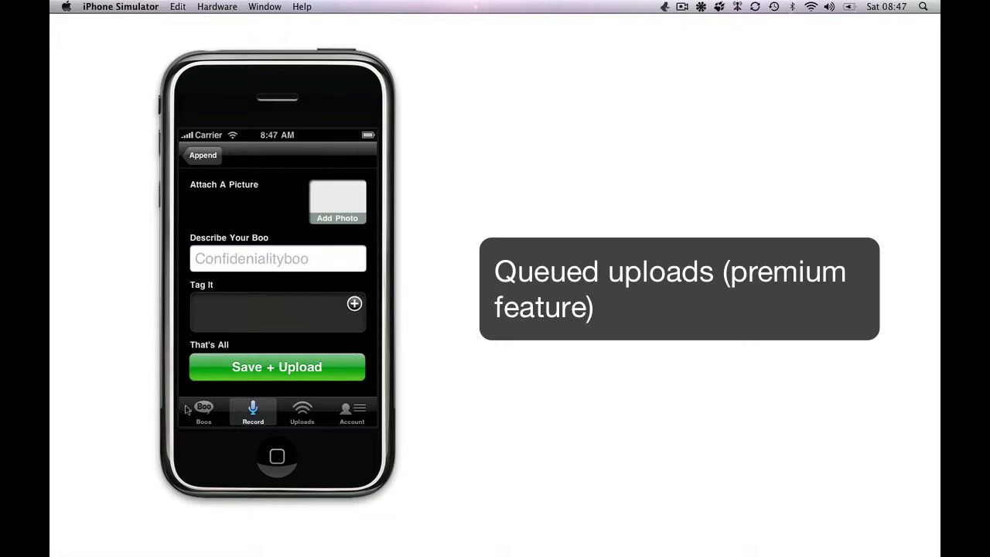
{"action": "mouse_move", "coordinate": [254, 335]}
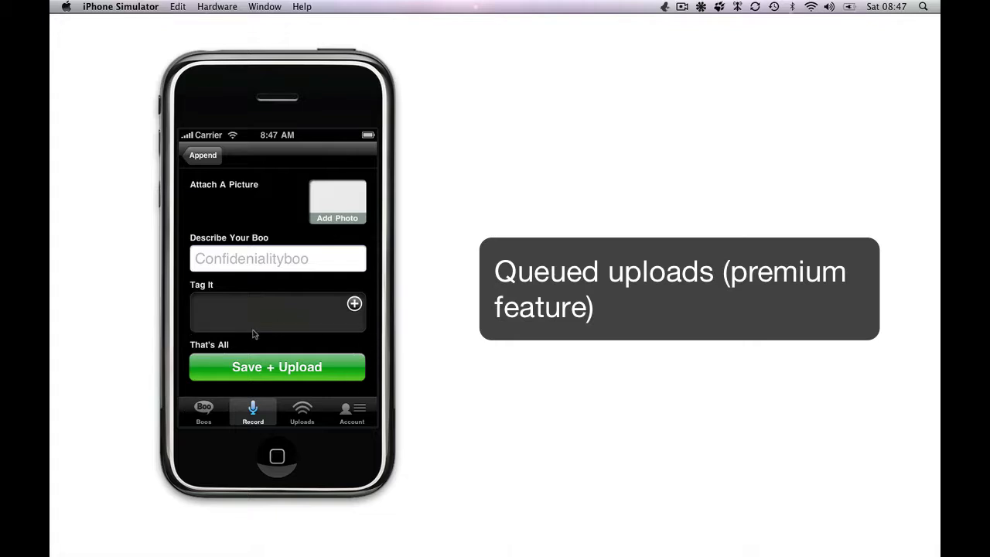
{"action": "mouse_move", "coordinate": [349, 395]}
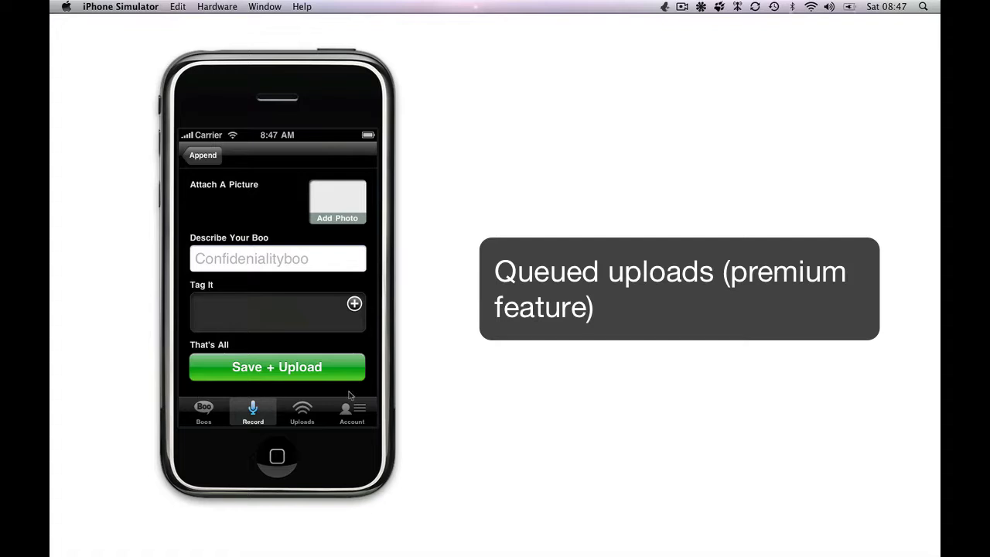
{"action": "mouse_move", "coordinate": [201, 333]}
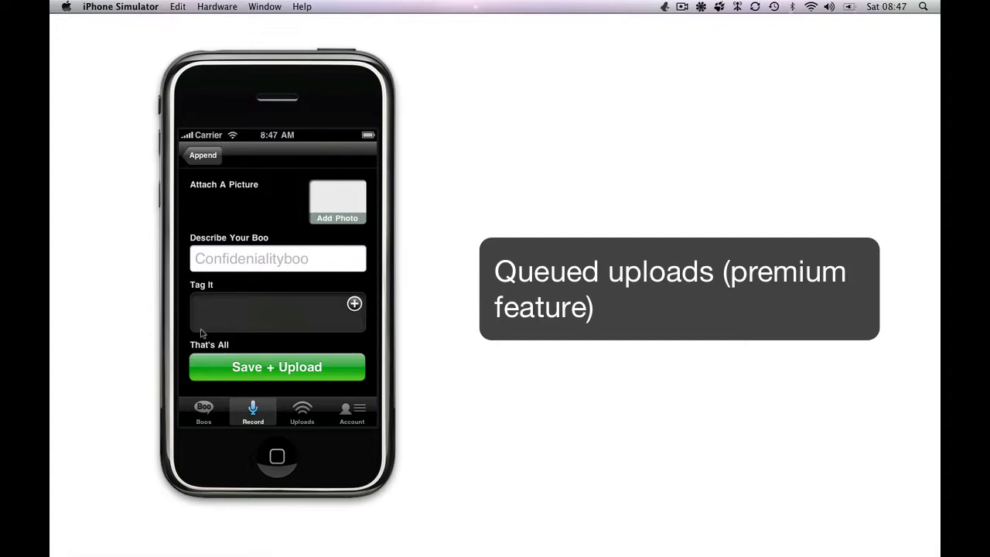
{"action": "mouse_move", "coordinate": [185, 339]}
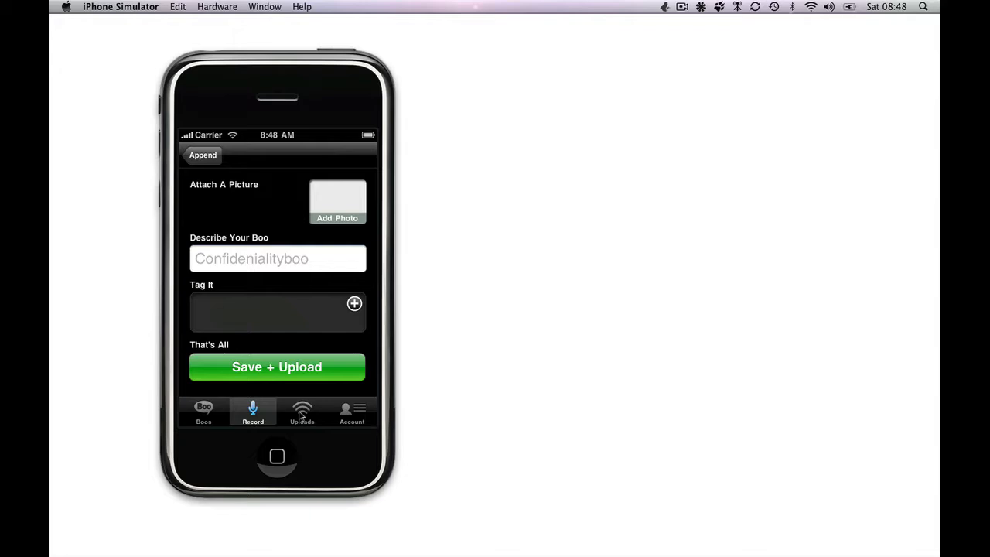
Return to the Uploads tab, which still has no boos waiting.
{"action": "left_click", "coordinate": [302, 412]}
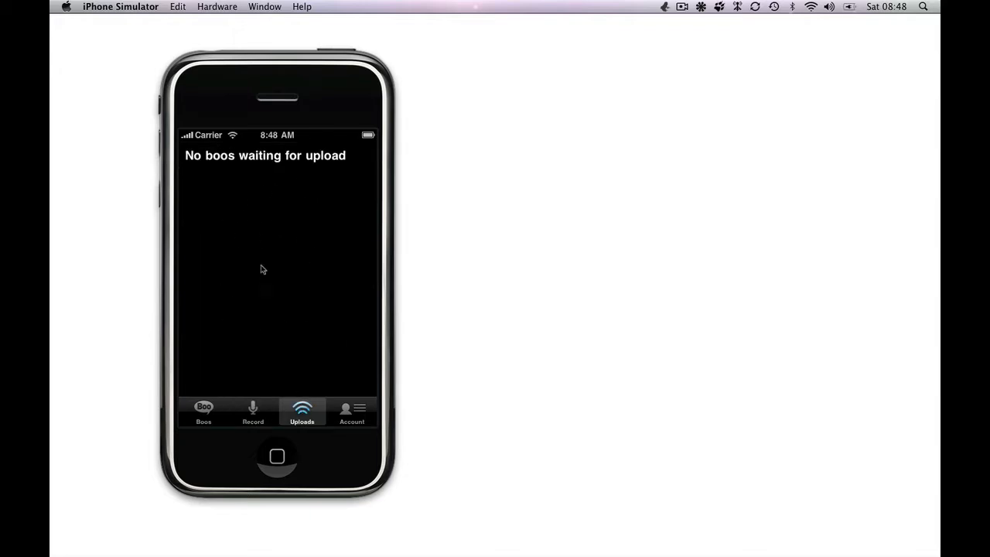
{"action": "mouse_move", "coordinate": [354, 237]}
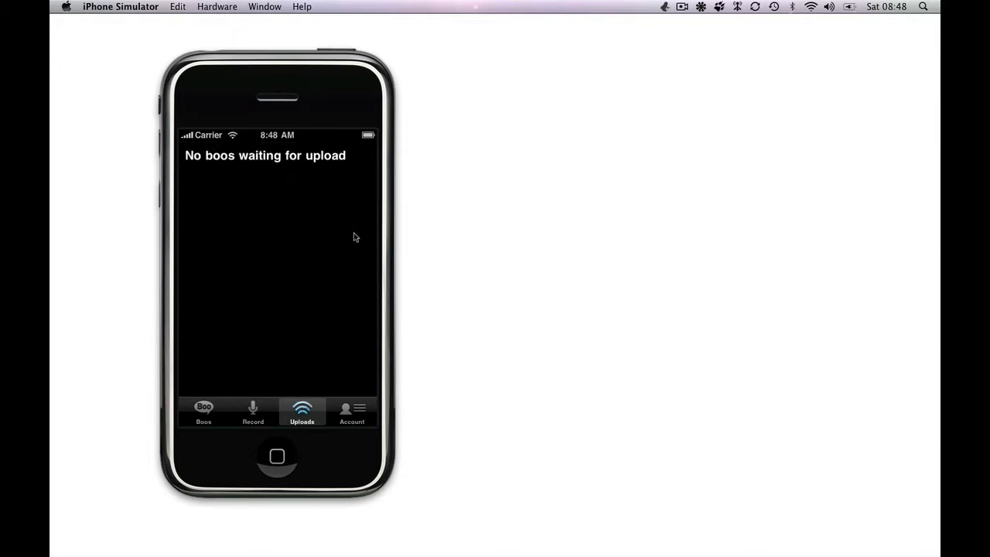